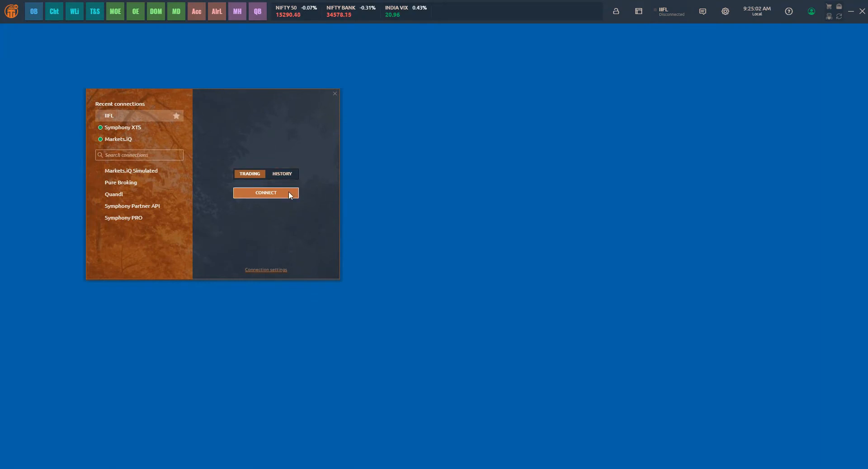
Open the IIFL connection settings from the Connection Manager.
click(266, 269)
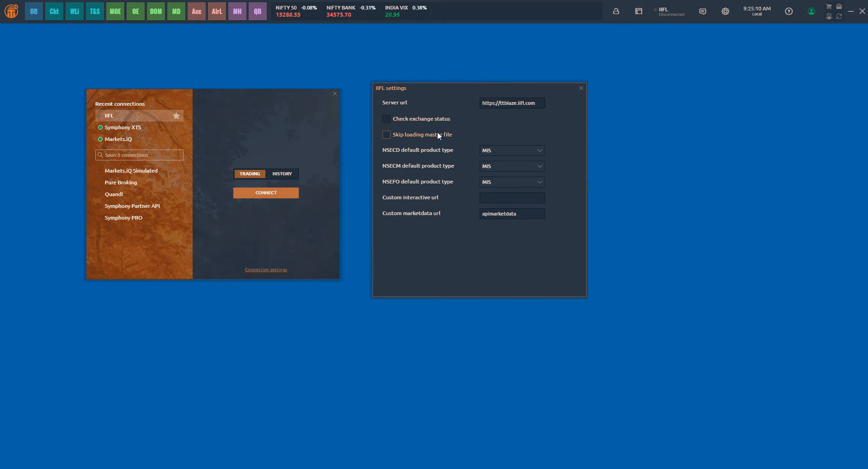
Check the NSECD and NSECM default product types, leaving them at MIS.
click(511, 150)
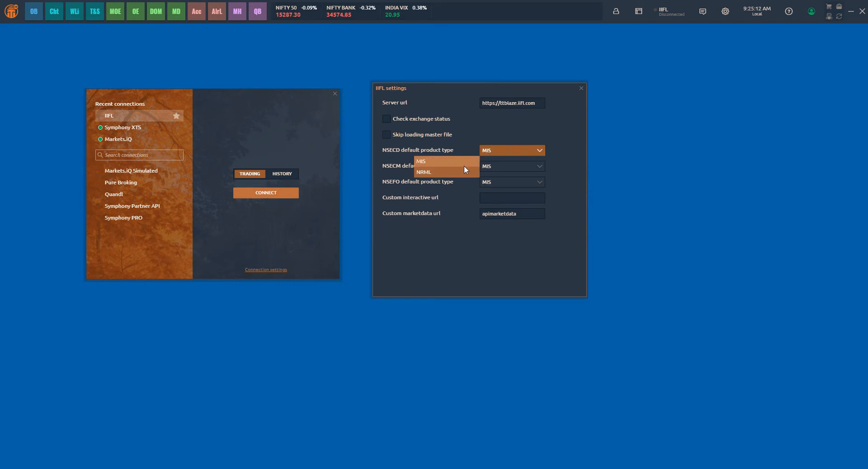
click(510, 166)
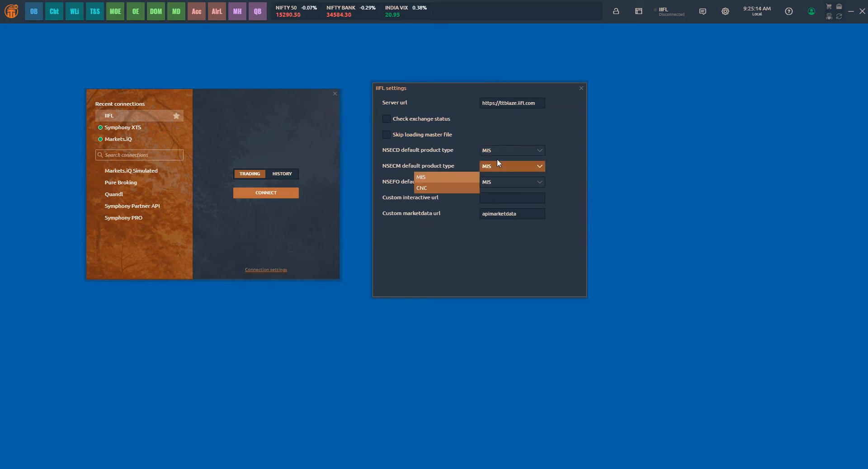
click(510, 181)
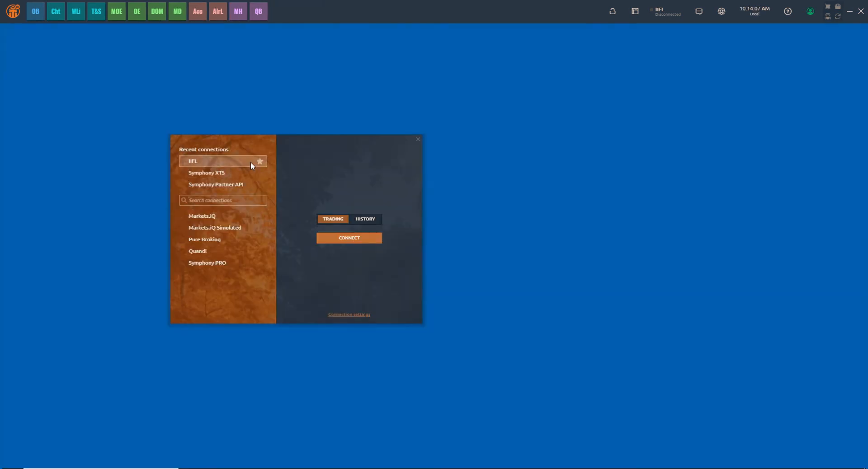
click(348, 238)
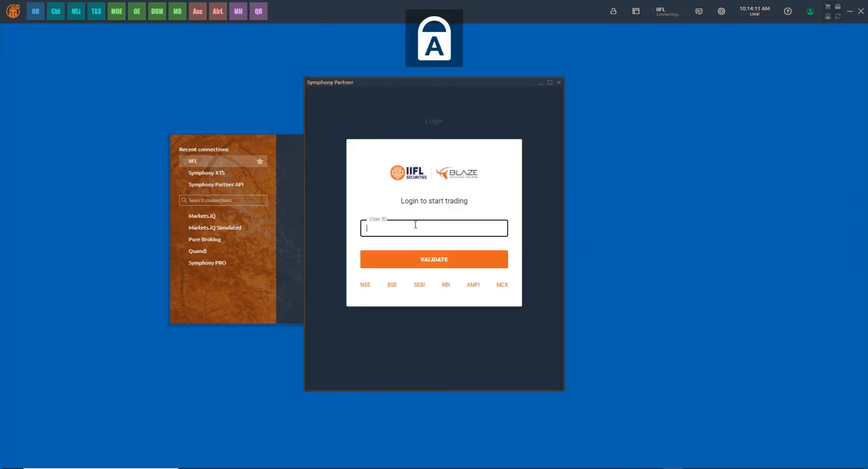
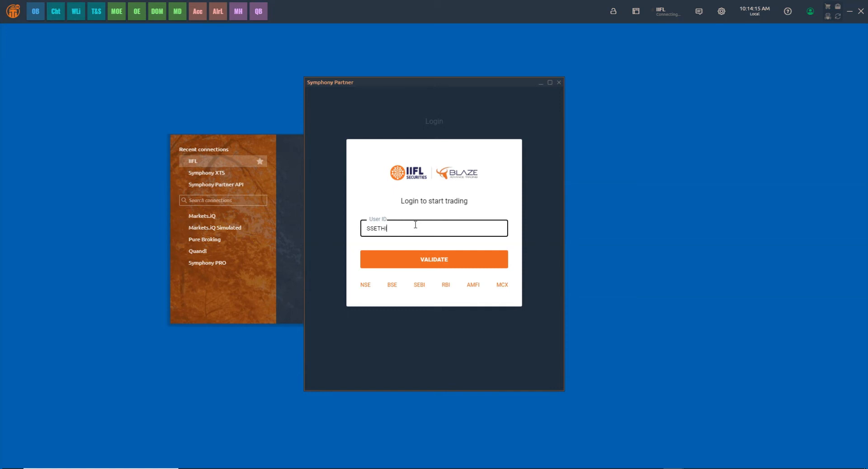
click(434, 260)
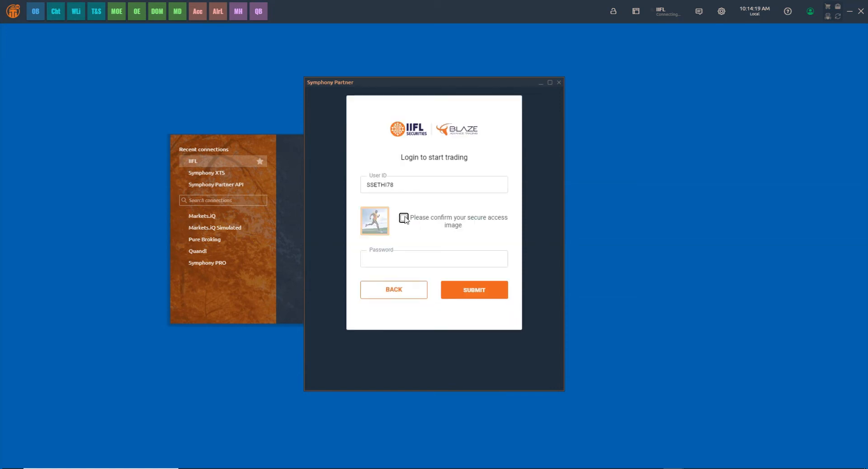
Confirm the secure access image and submit the password.
click(404, 218)
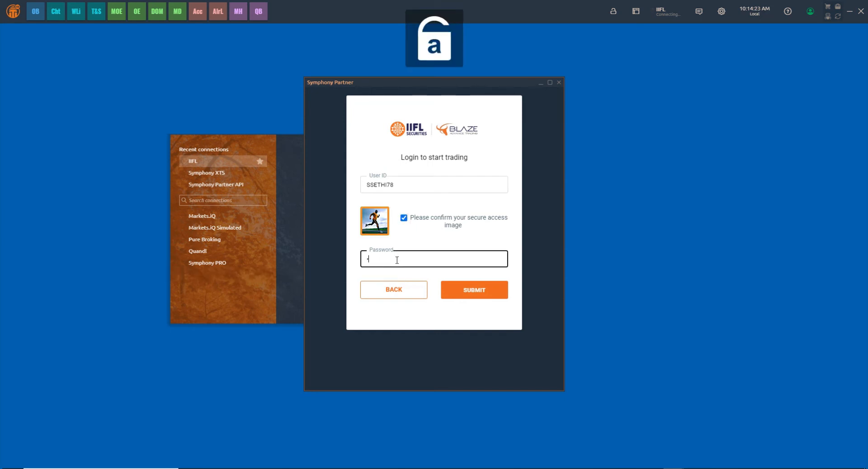
text(password)
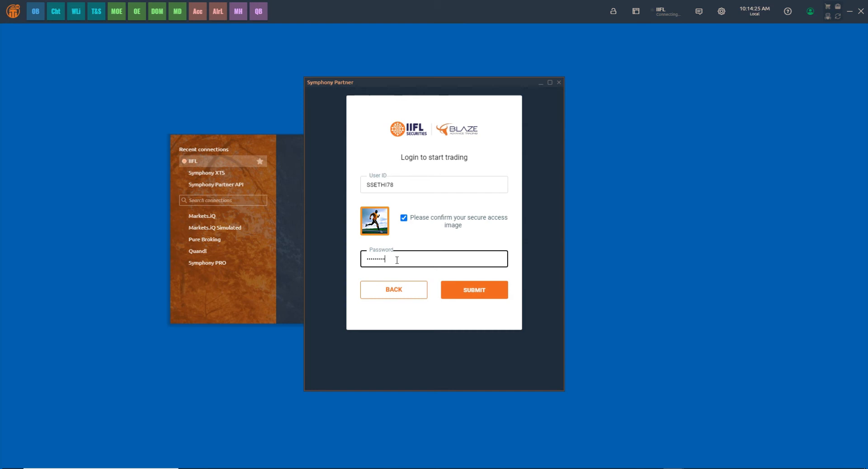
click(474, 289)
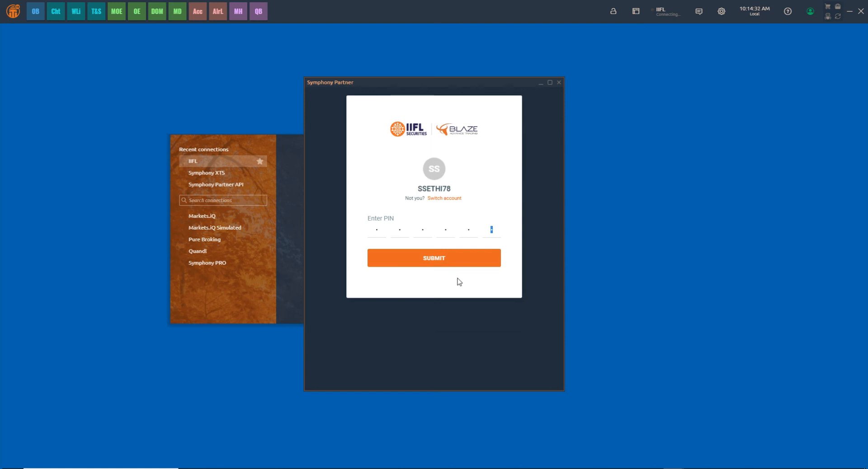
Submit the PIN to complete the IIFL Blaze login.
click(433, 258)
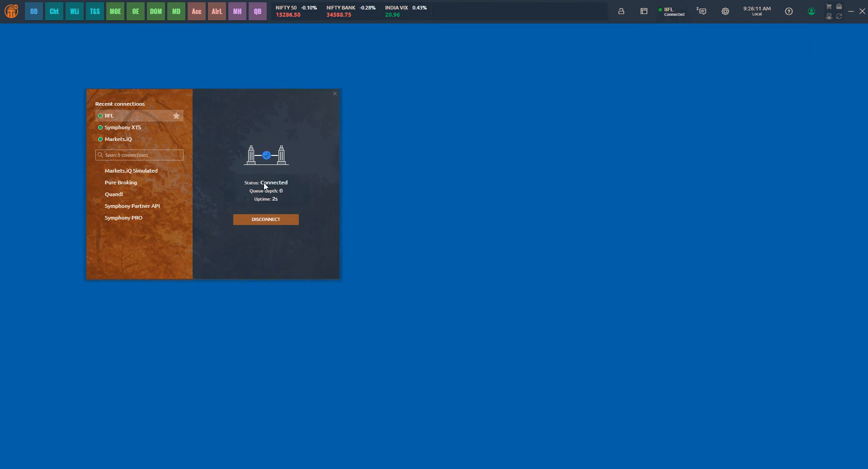
mouse_move(612, 41)
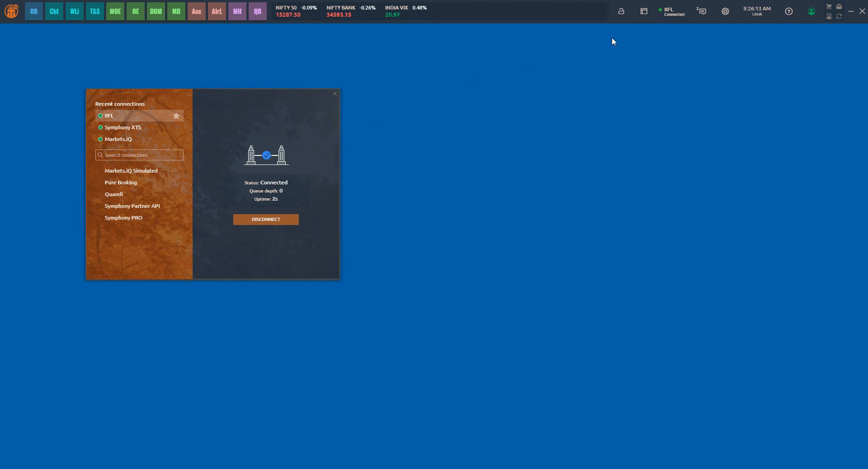